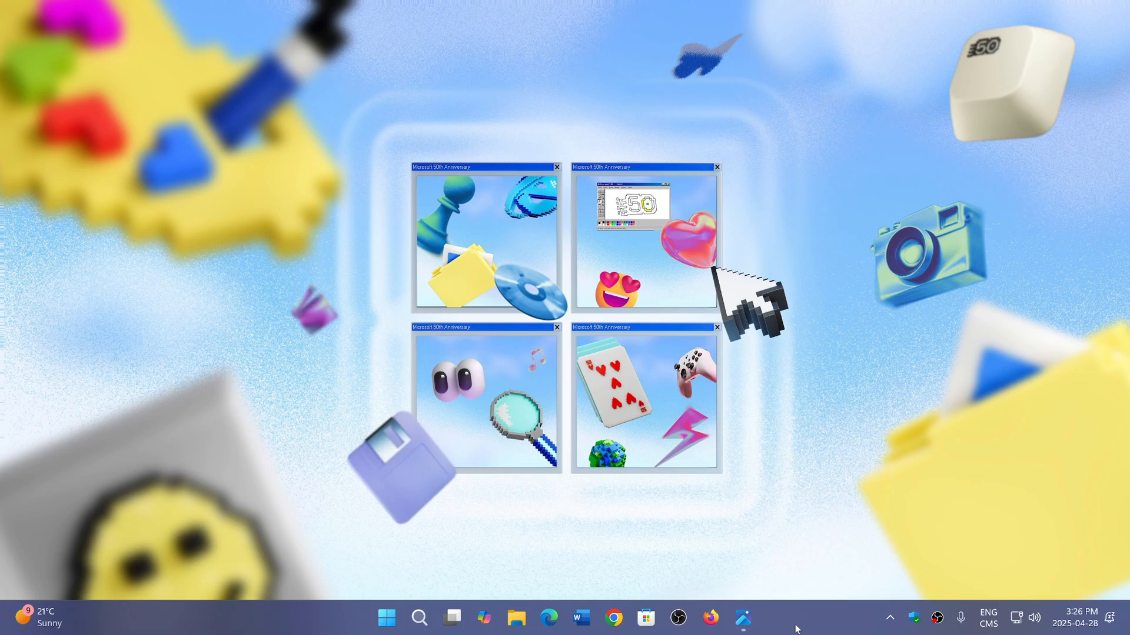
mouse_move(742, 618)
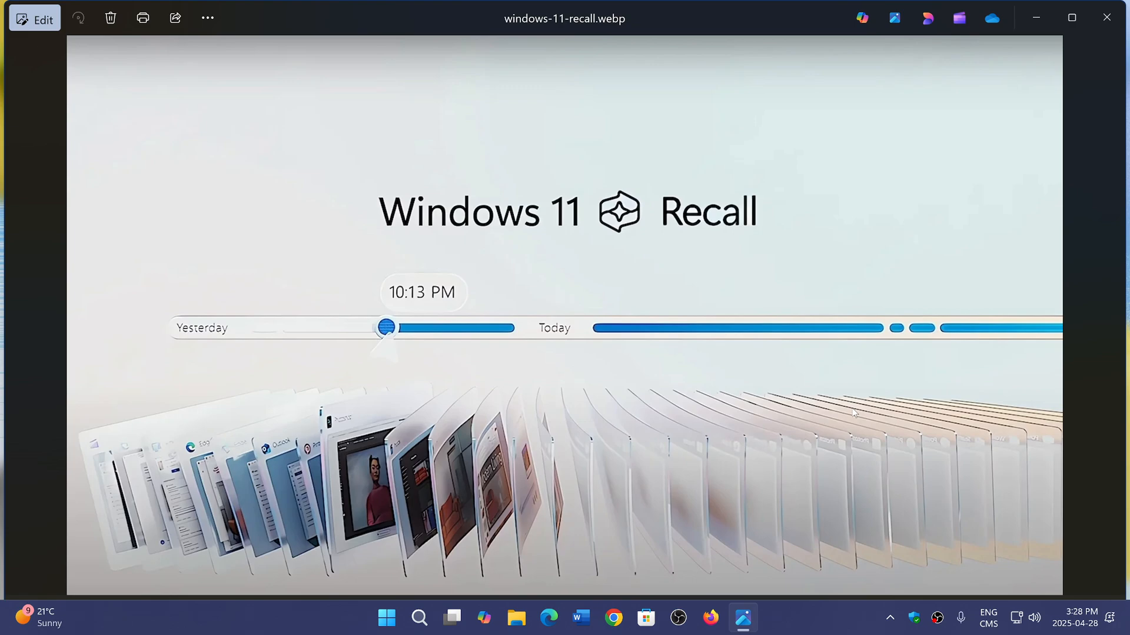
mouse_move(573, 257)
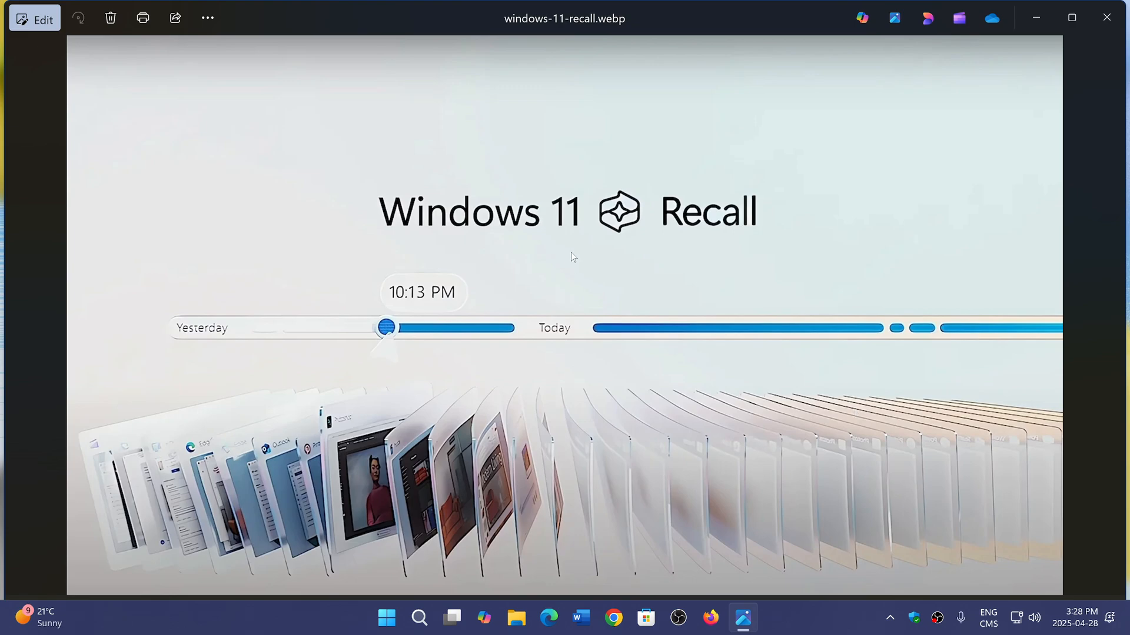
mouse_move(800, 531)
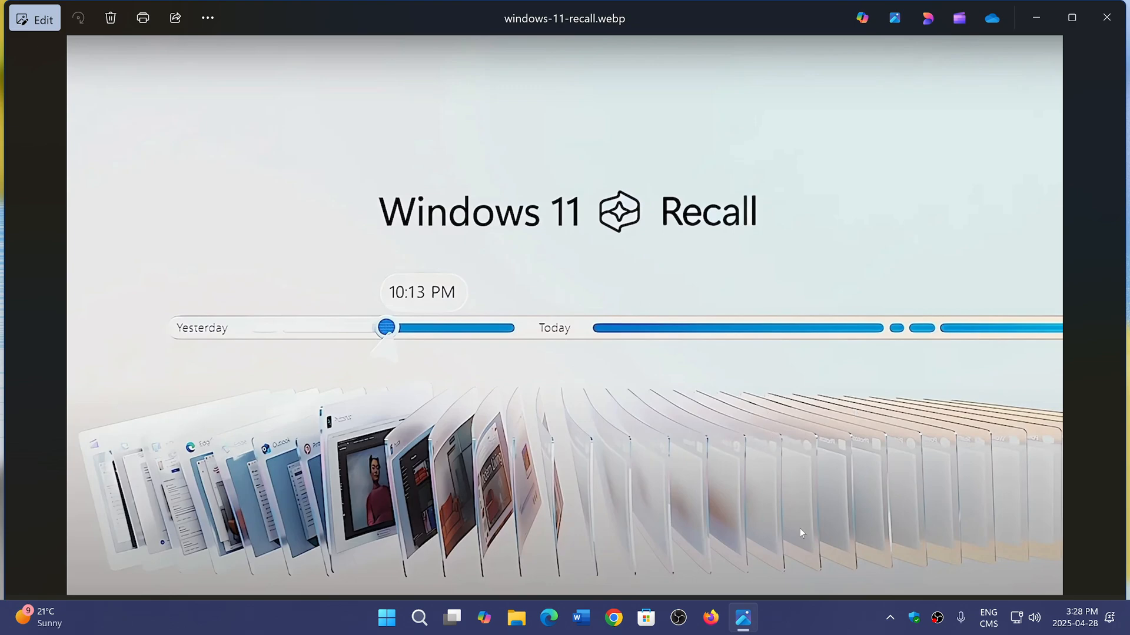
mouse_move(807, 631)
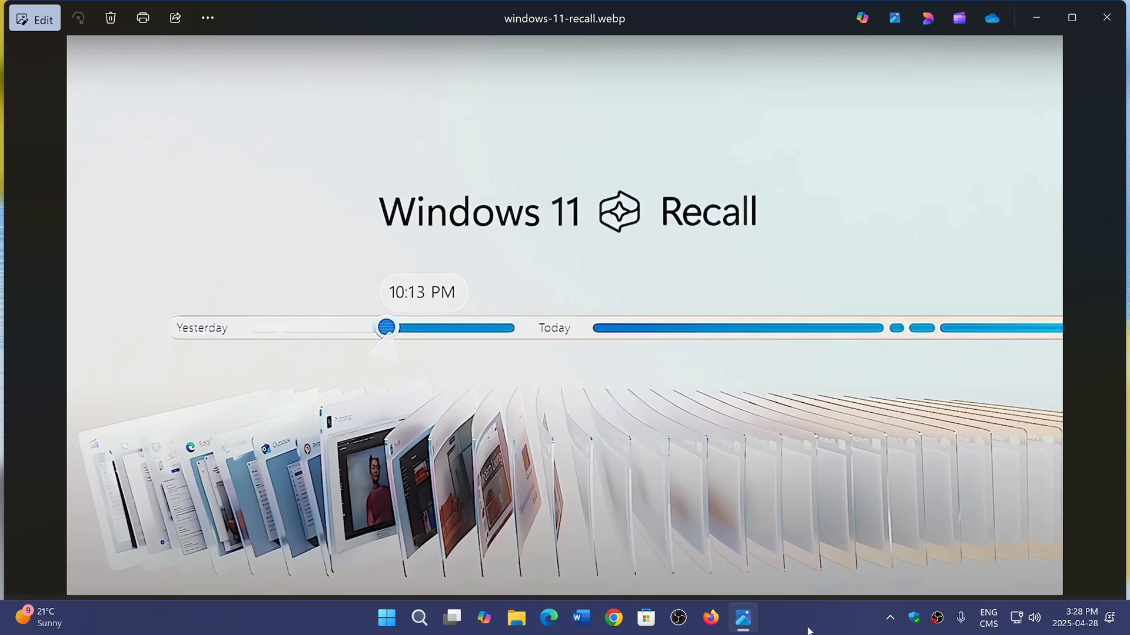